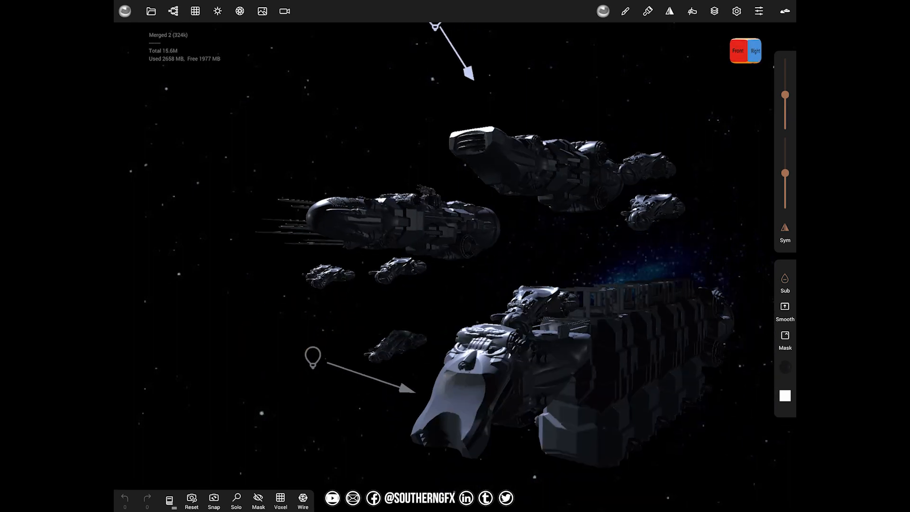
# Orbit the camera to view the pale-grey spaceship fleet from a new angle.
pyautogui.moveTo(453, 233); pyautogui.dragTo(406, 204)
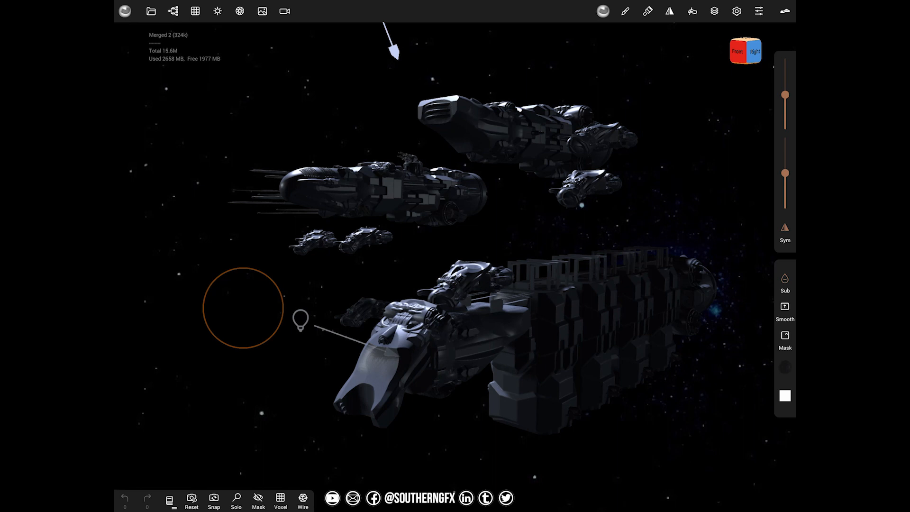
pyautogui.click(124, 11)
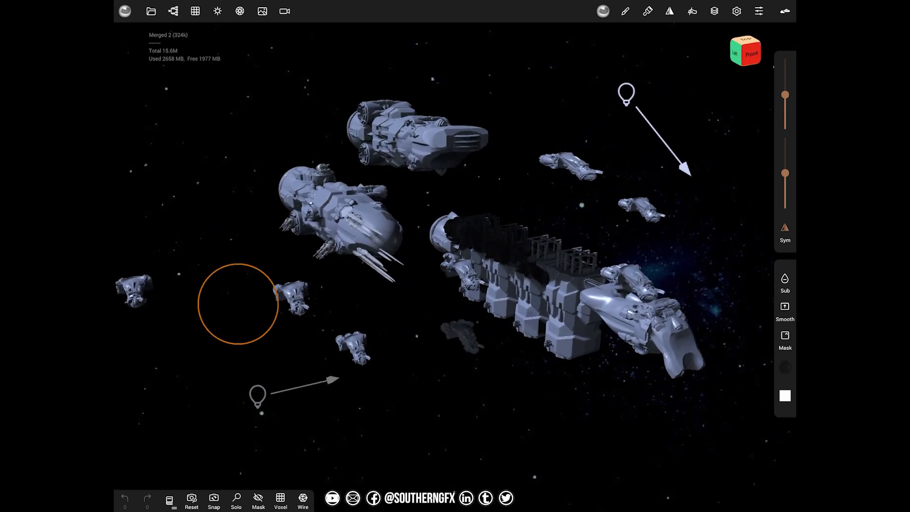
# Disable Close panel on interaction in the app options, then show the scene object list.
pyautogui.click(124, 11)
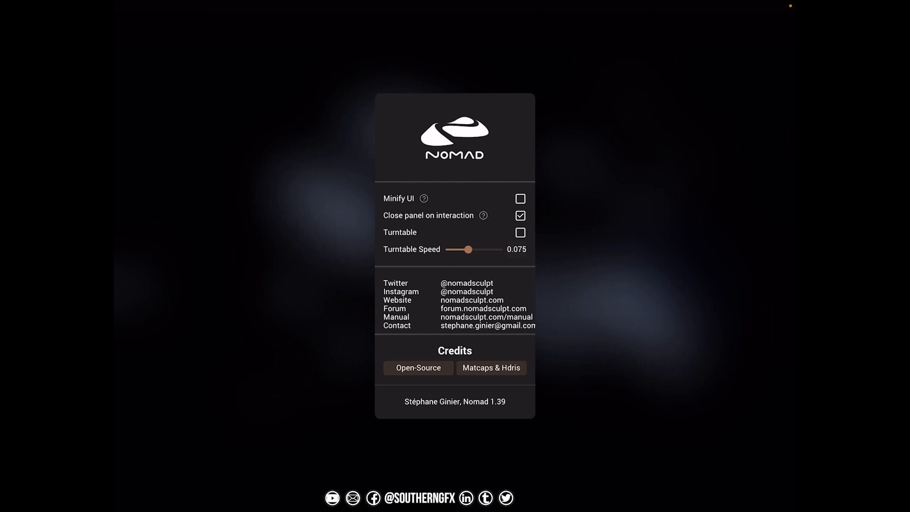
pyautogui.click(520, 215)
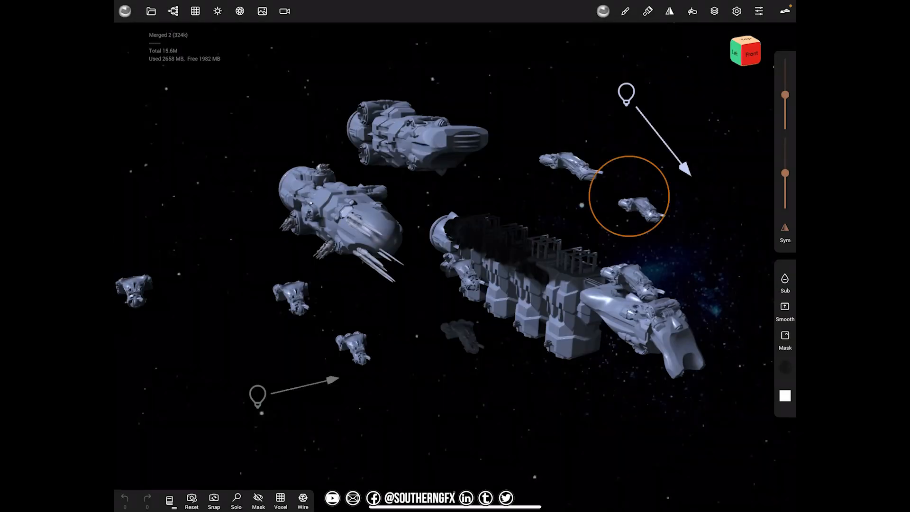
pyautogui.click(173, 10)
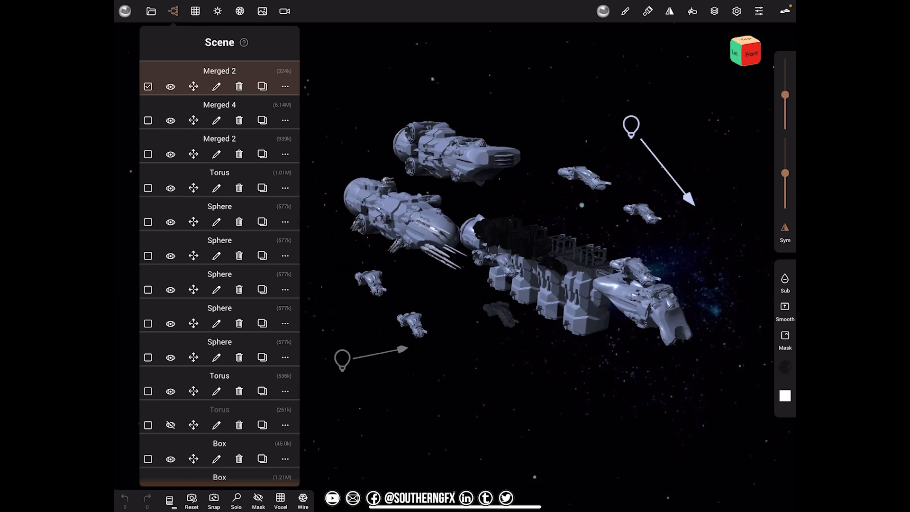
# Show the display settings beside the scene list, close both panels, and return to the general options.
pyautogui.click(736, 10)
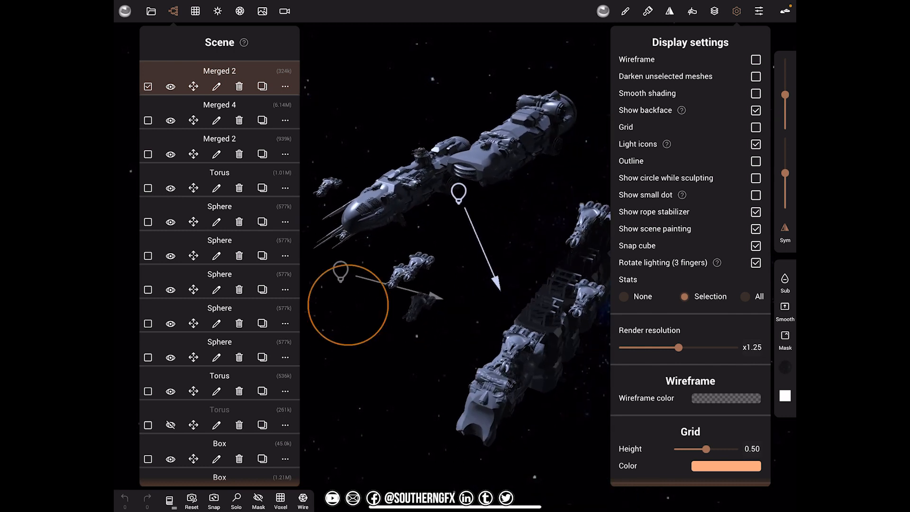
pyautogui.click(715, 10)
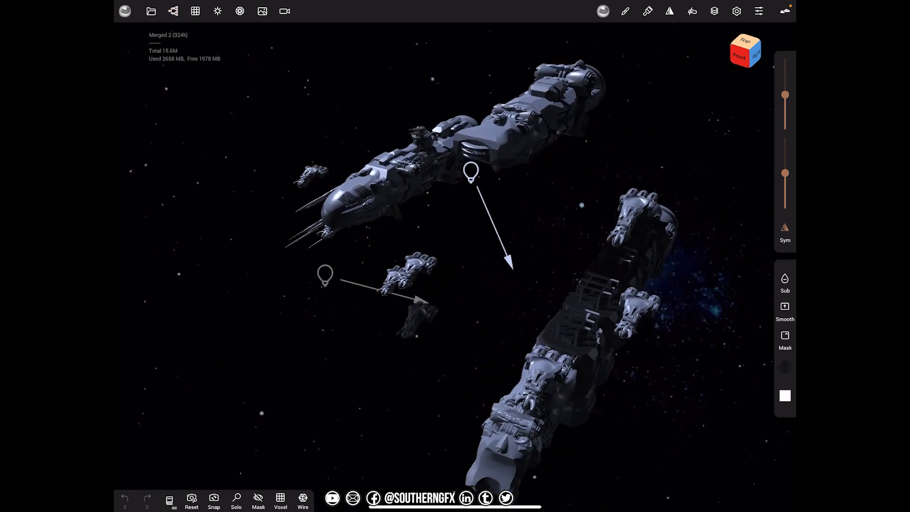
pyautogui.click(195, 10)
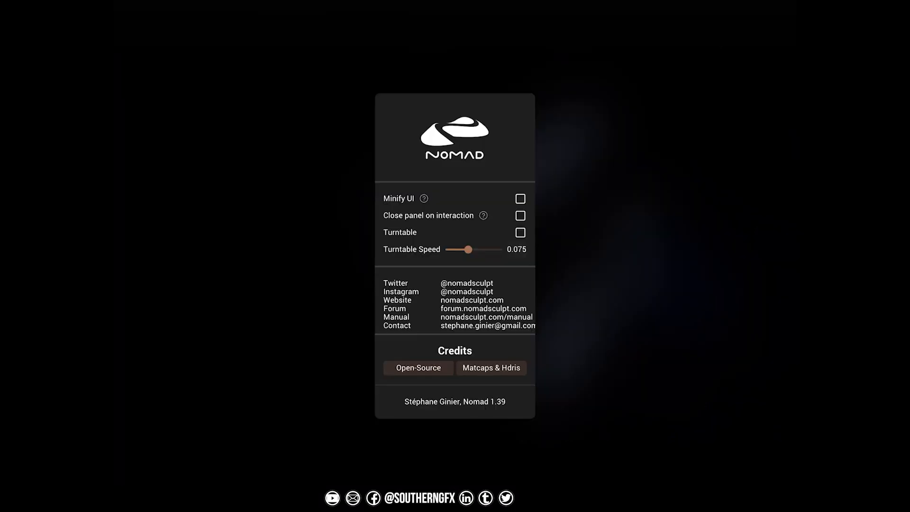
pyautogui.click(519, 216)
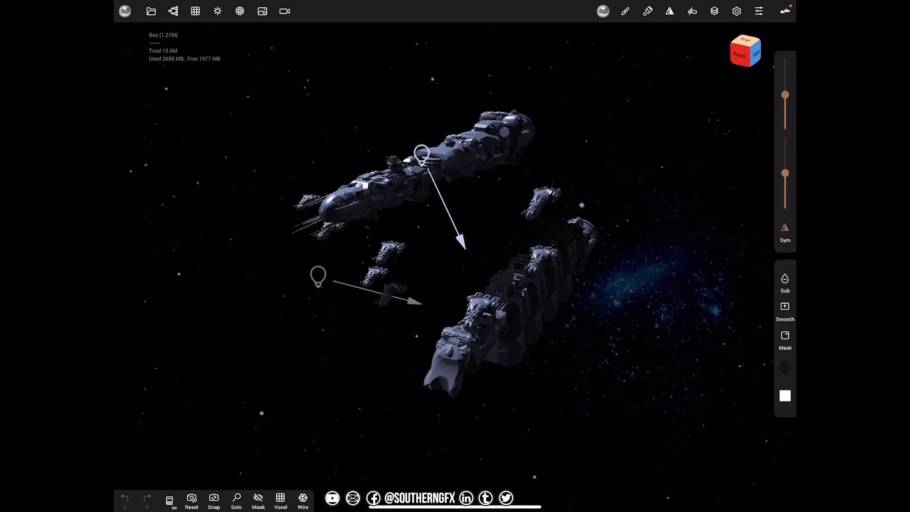
pyautogui.moveTo(645, 159)
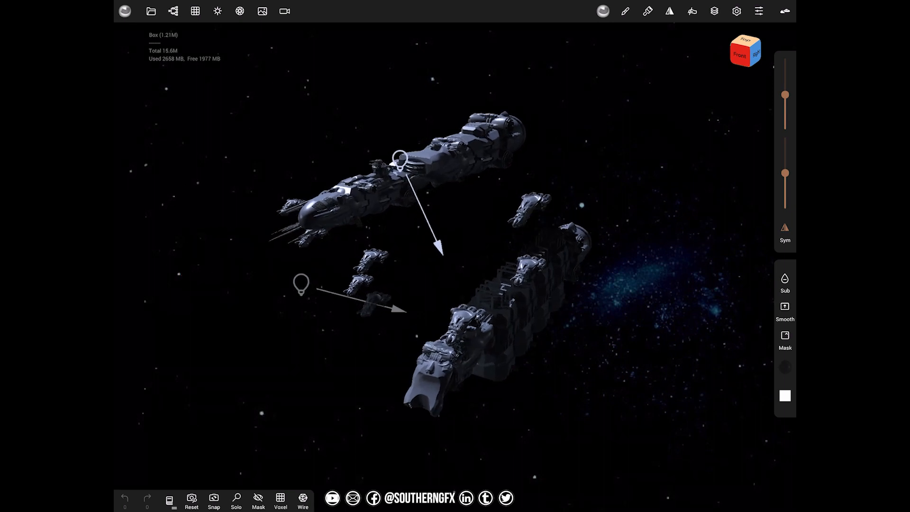
pyautogui.click(758, 10)
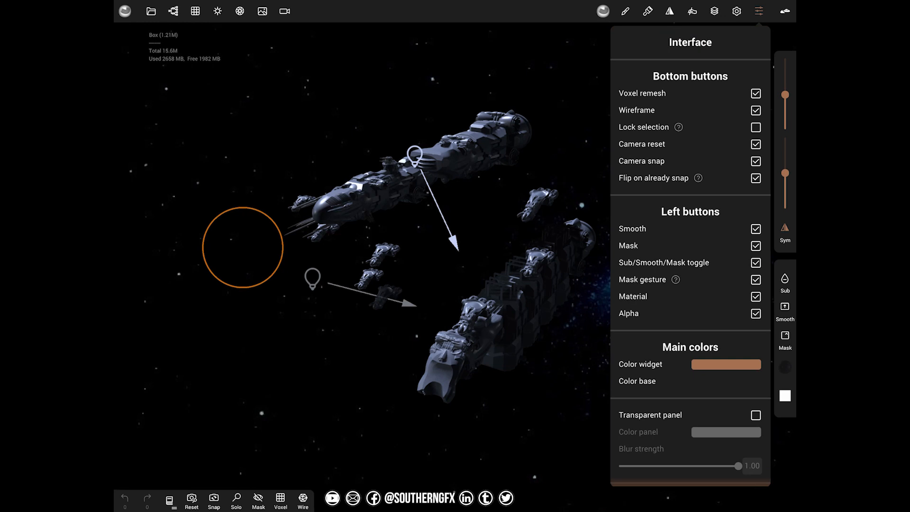
# Reduce the UI scale in the Interface settings so the whole interface appears smaller.
pyautogui.click(736, 10)
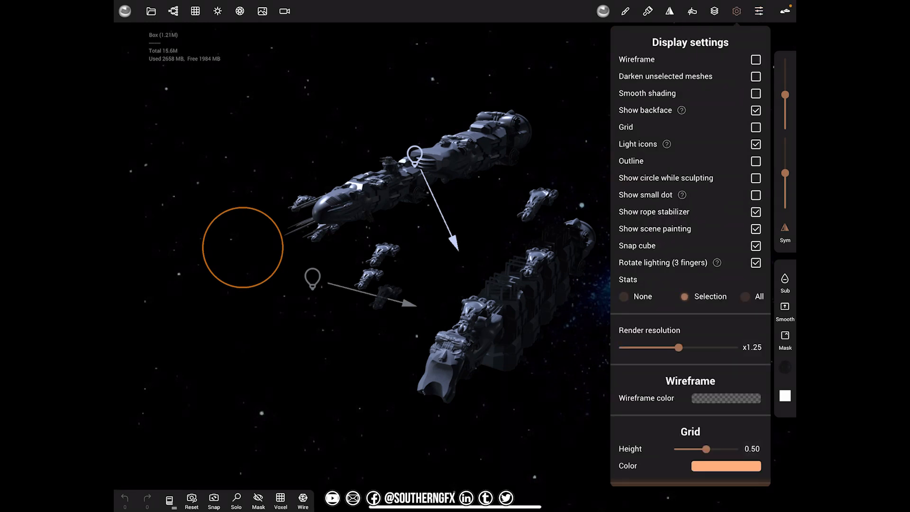
pyautogui.click(758, 10)
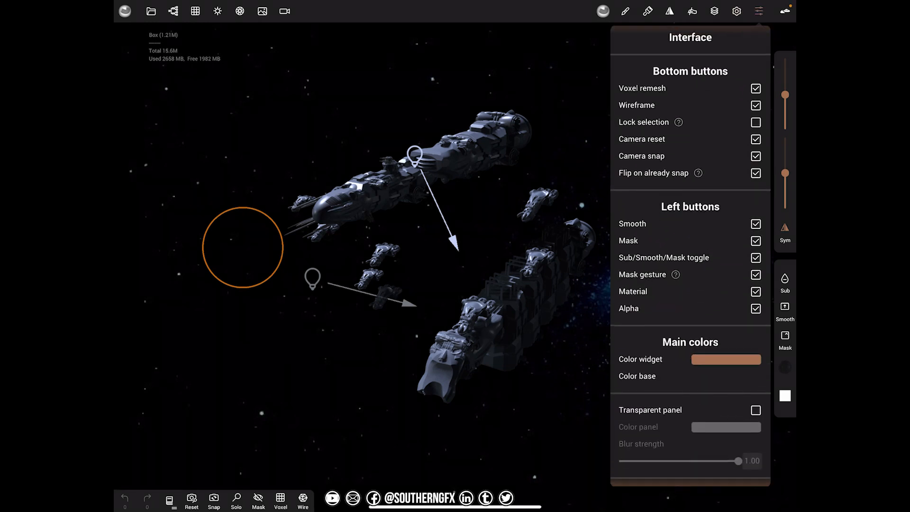
pyautogui.scroll(-3)
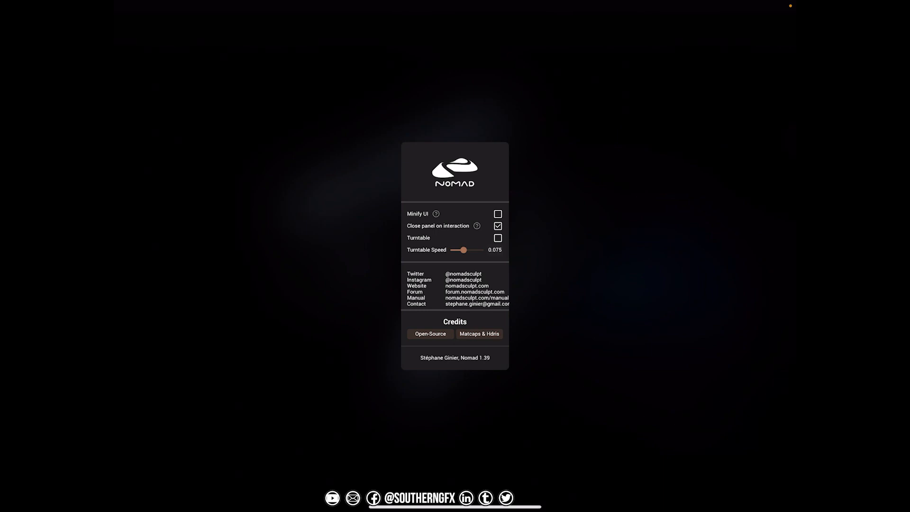
# Browse the shading and lighting settings, then re-enable Close panel on interaction in the app options.
pyautogui.click(497, 225)
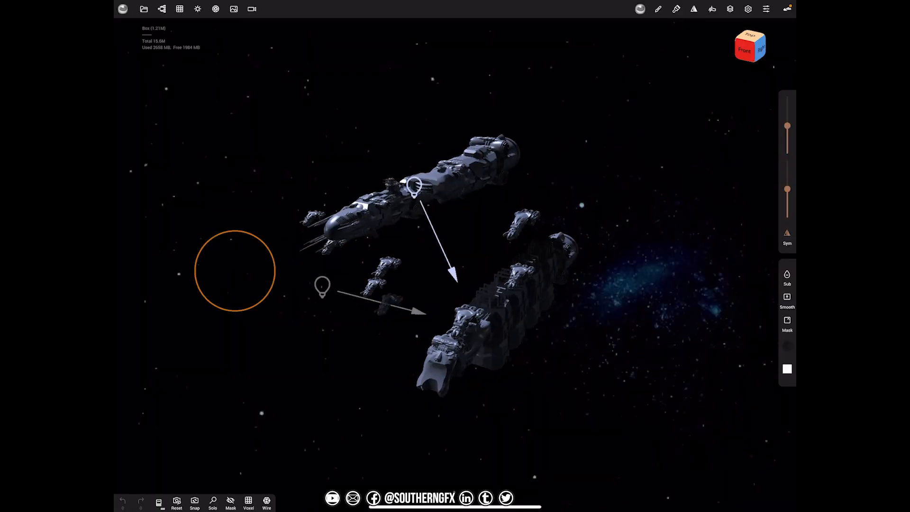
pyautogui.click(143, 8)
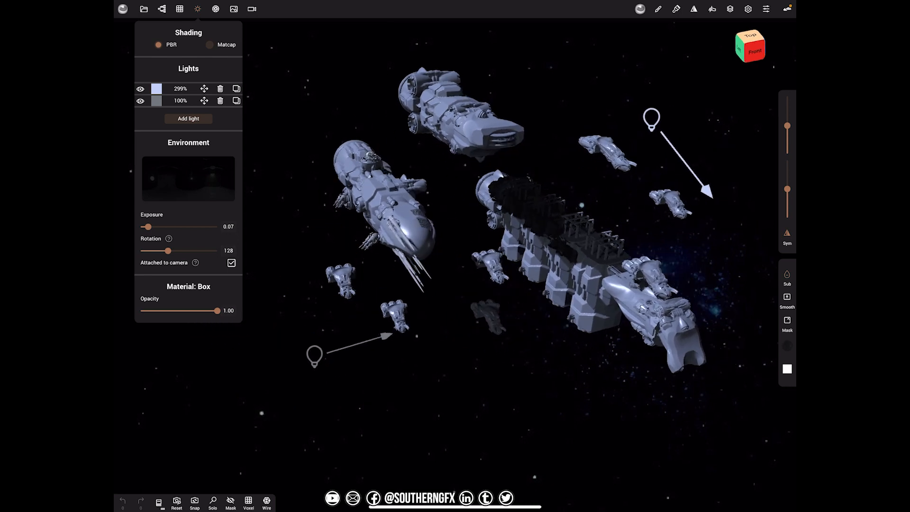
pyautogui.click(765, 9)
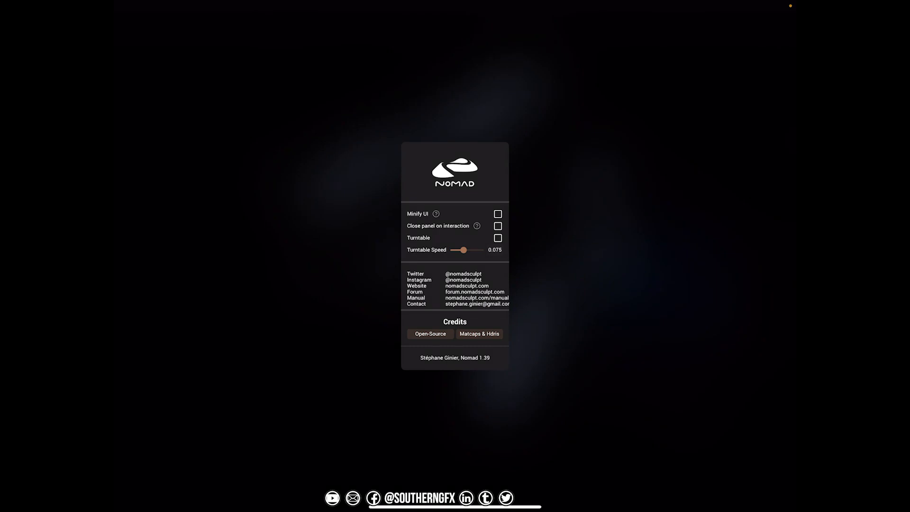
pyautogui.click(497, 225)
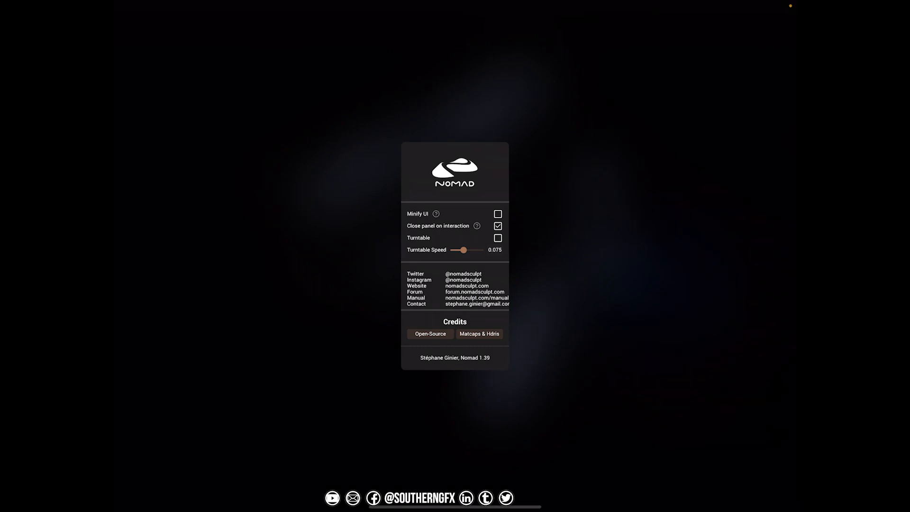